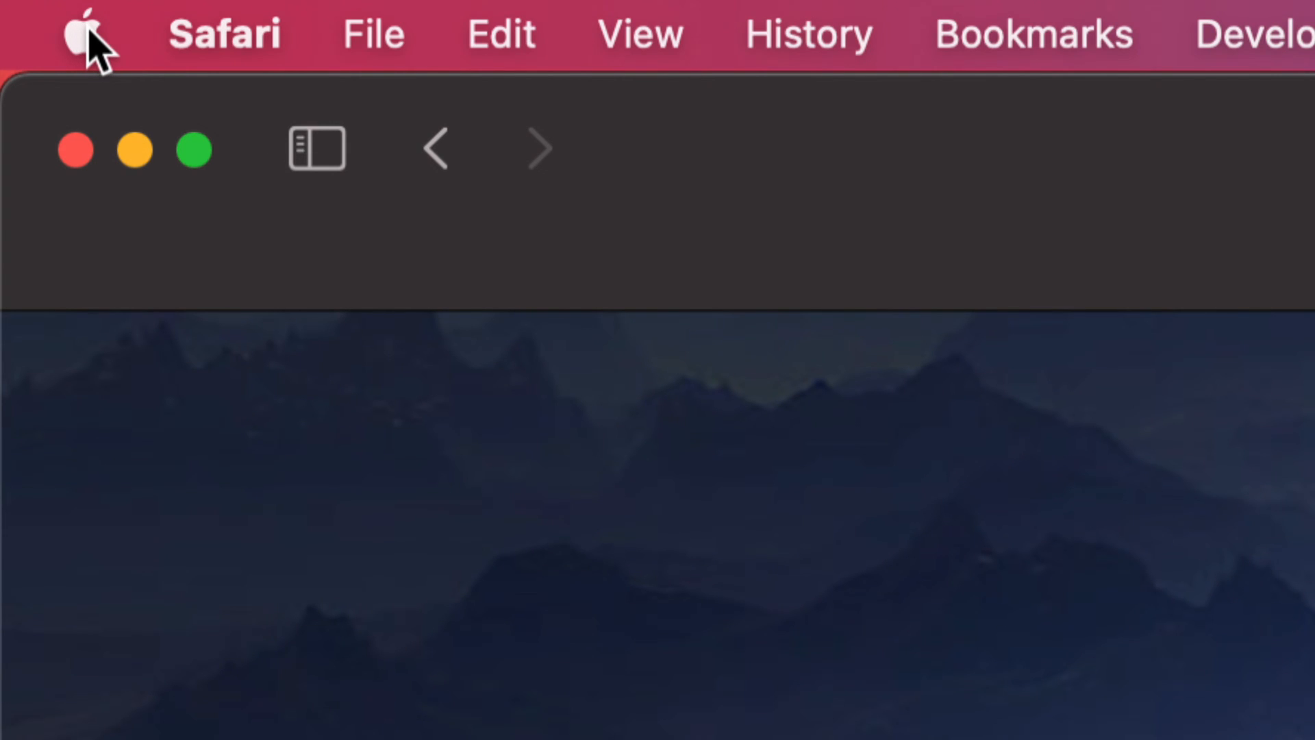
Step: Launch System Preferences from the Apple menu, flagged with 1 pending update
{"action": "left_click", "coordinate": [86, 35]}
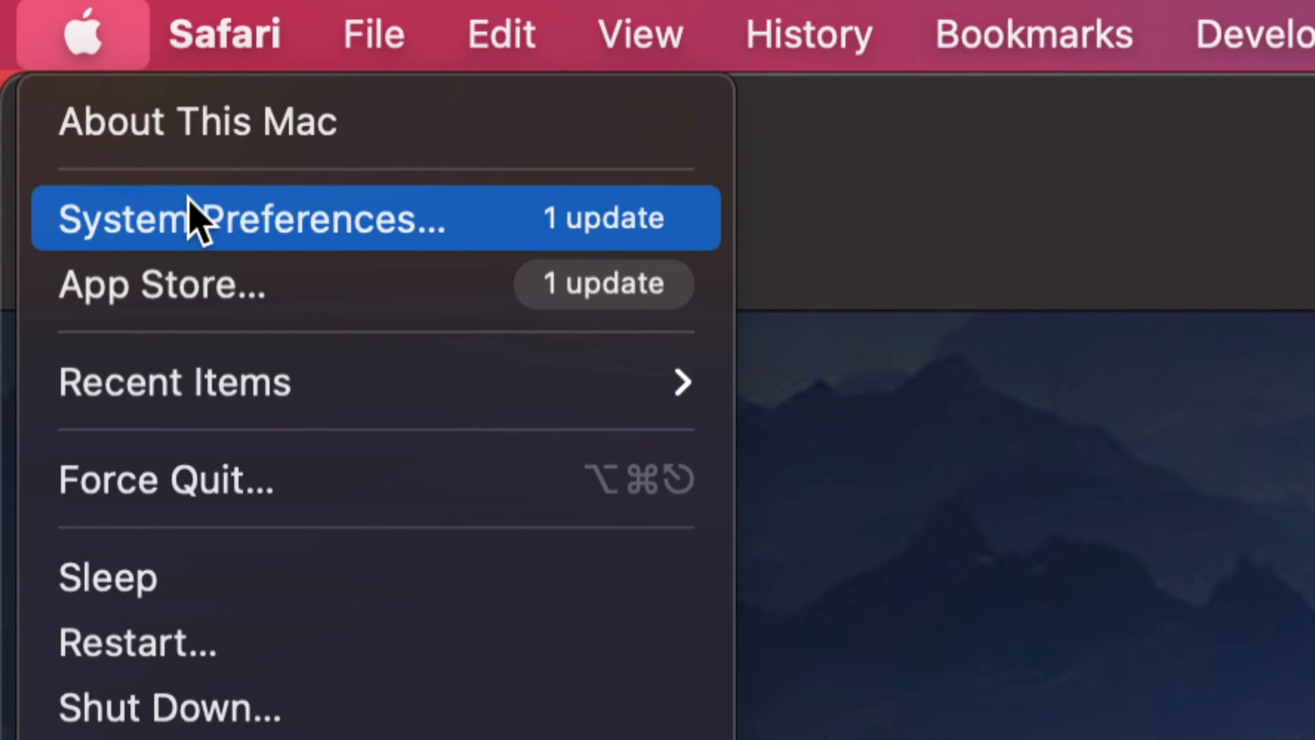
{"action": "mouse_move", "coordinate": [480, 239]}
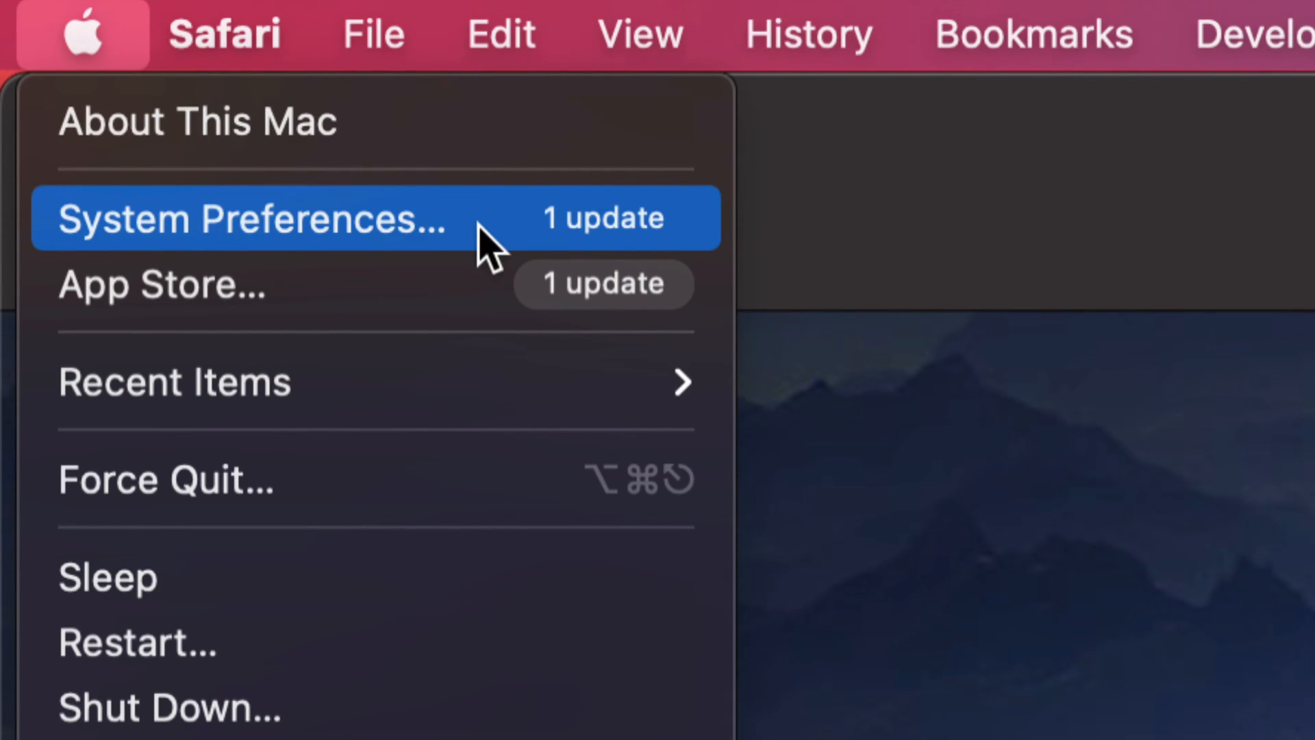
{"action": "mouse_move", "coordinate": [400, 263]}
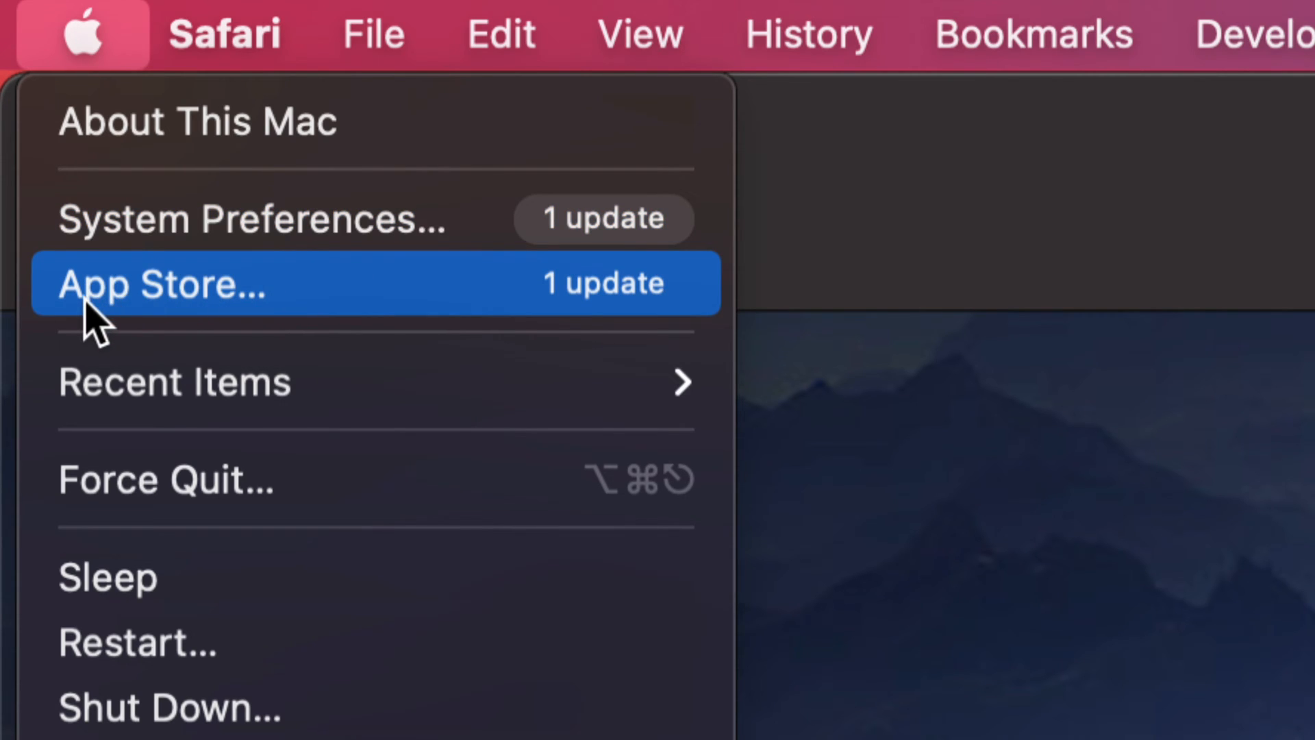
{"action": "mouse_move", "coordinate": [355, 301]}
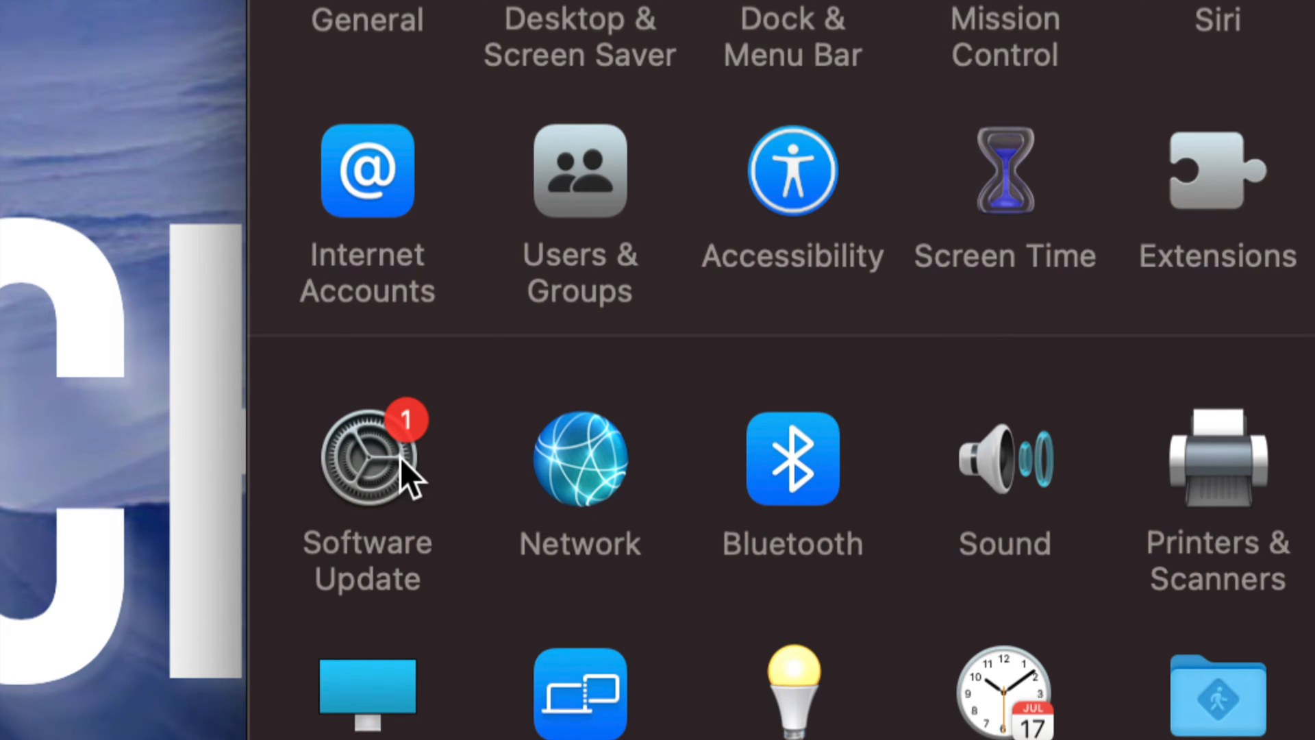
Step: Check for updates in Software Update, finding macOS Big Sur 11.3.1 available
{"action": "left_click", "coordinate": [366, 457]}
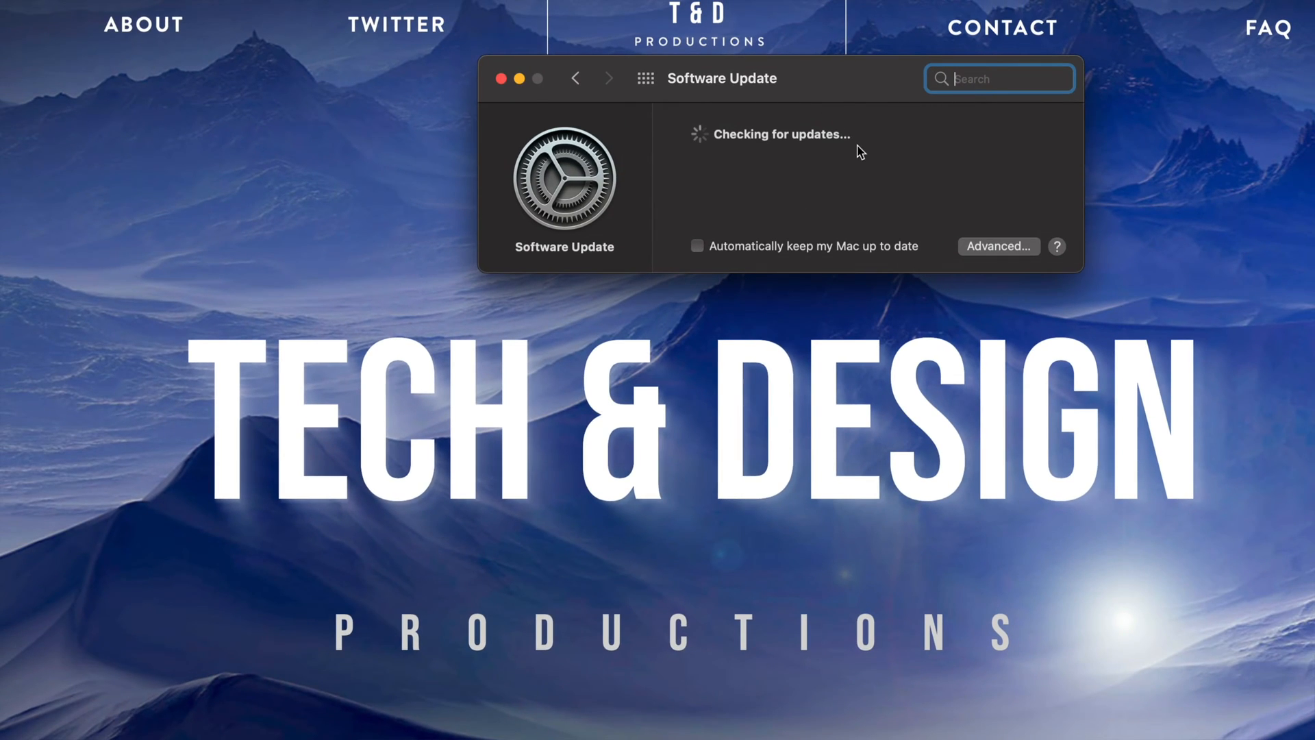
{"action": "left_click_drag", "start_coordinate": [721, 78], "coordinate": [732, 196]}
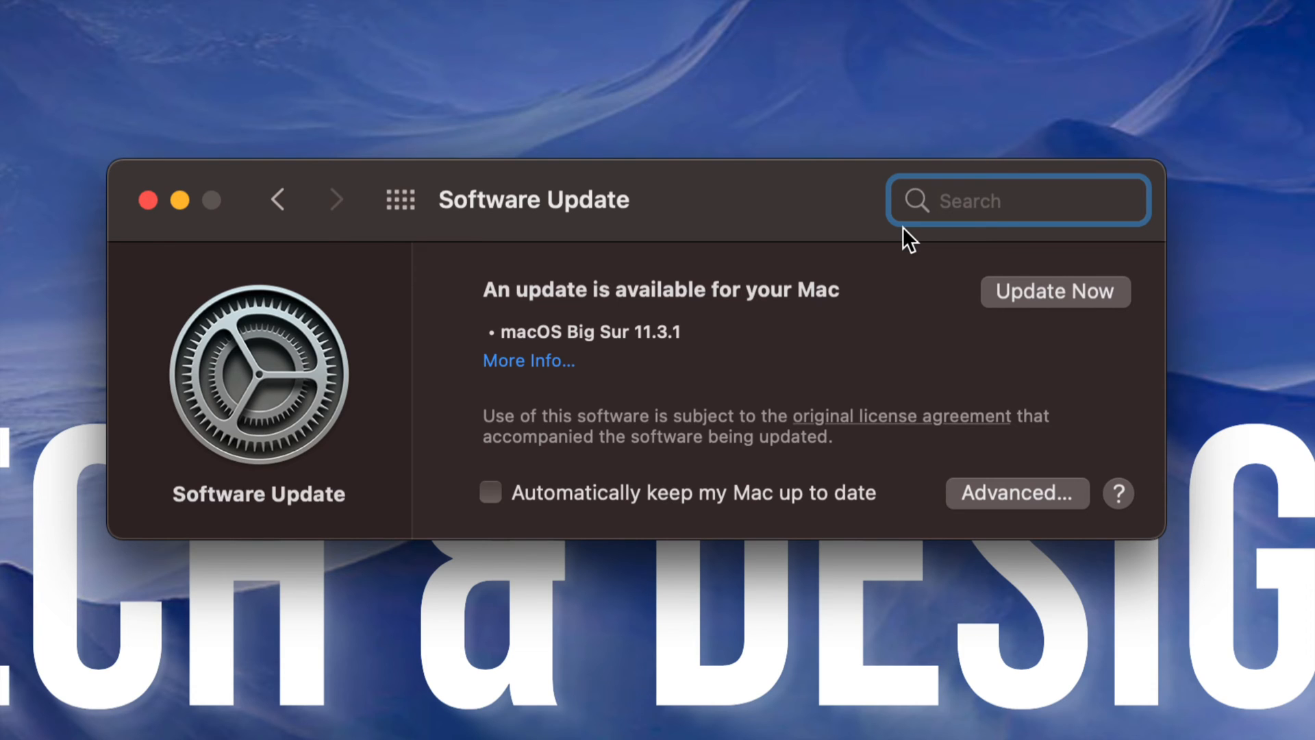
{"action": "mouse_move", "coordinate": [516, 381]}
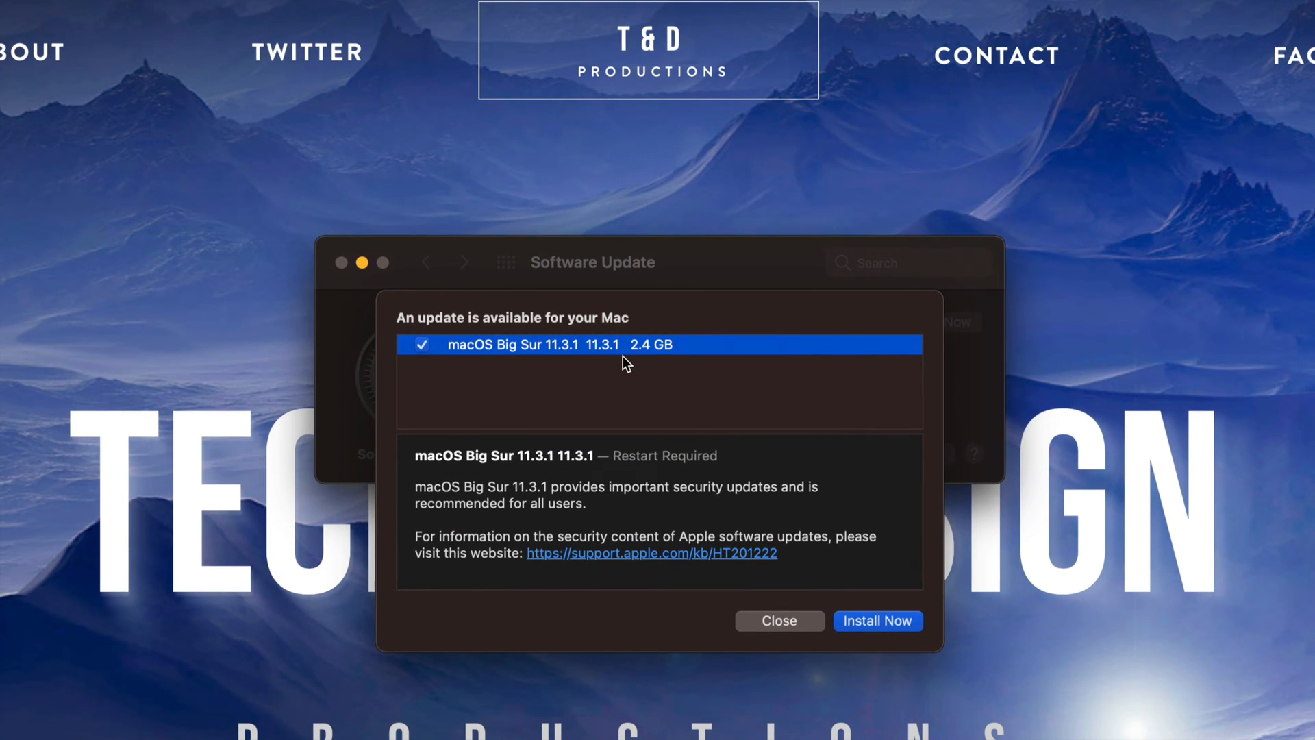
{"action": "mouse_move", "coordinate": [645, 470]}
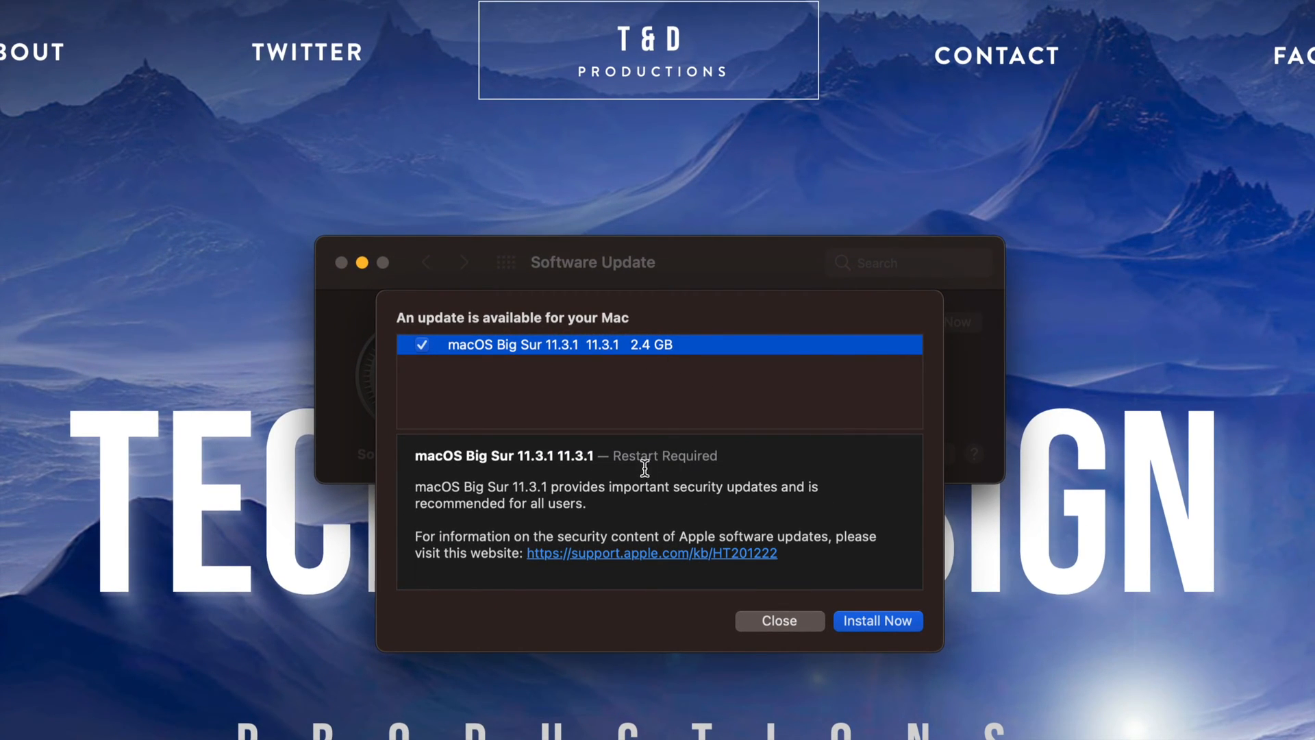
{"action": "mouse_move", "coordinate": [899, 649]}
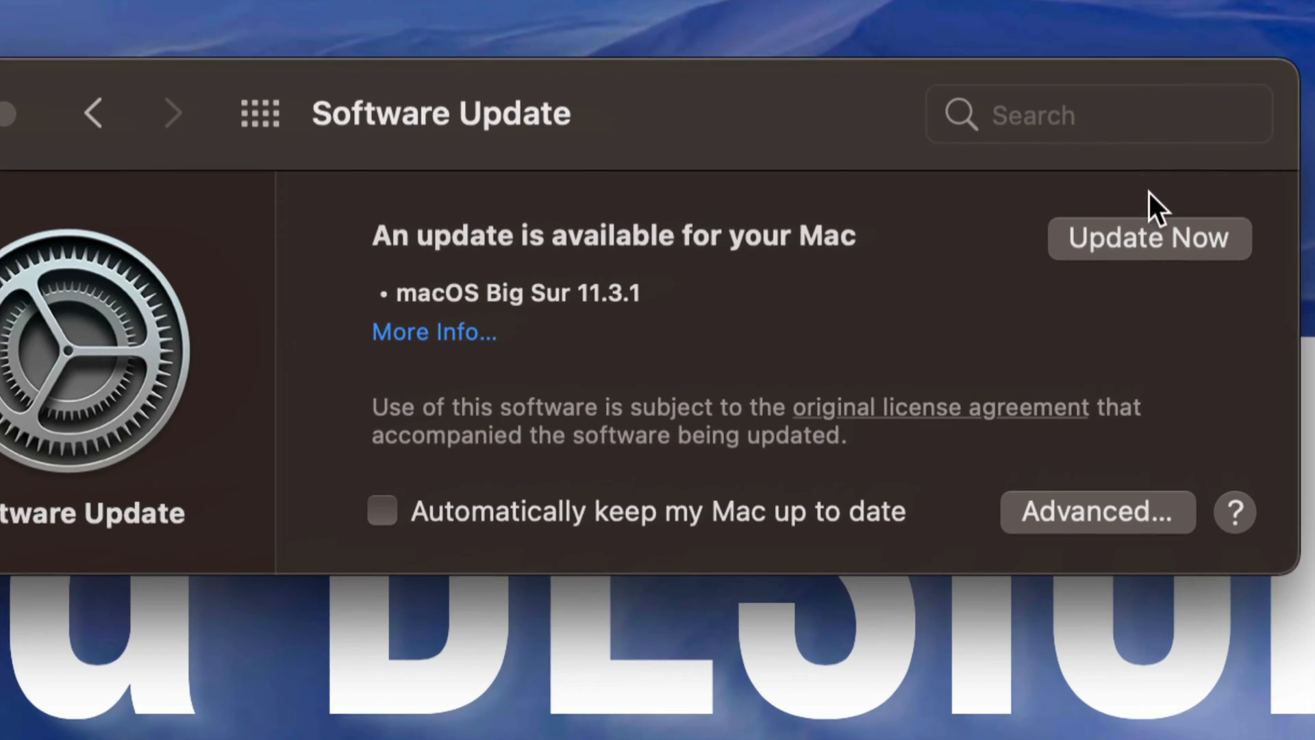
Step: Start the macOS Big Sur 11.3.1 update via Update Now and agree to the license
{"action": "left_click", "coordinate": [1150, 238]}
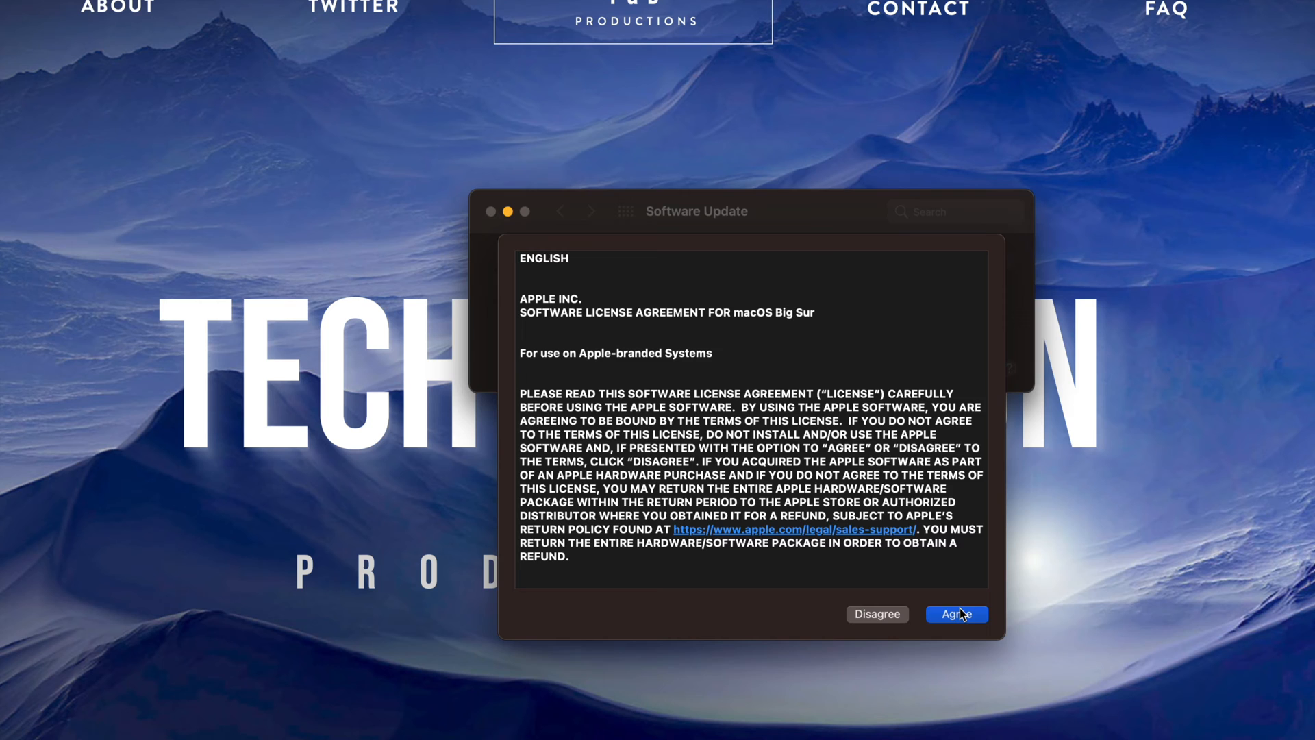
{"action": "left_click", "coordinate": [957, 614]}
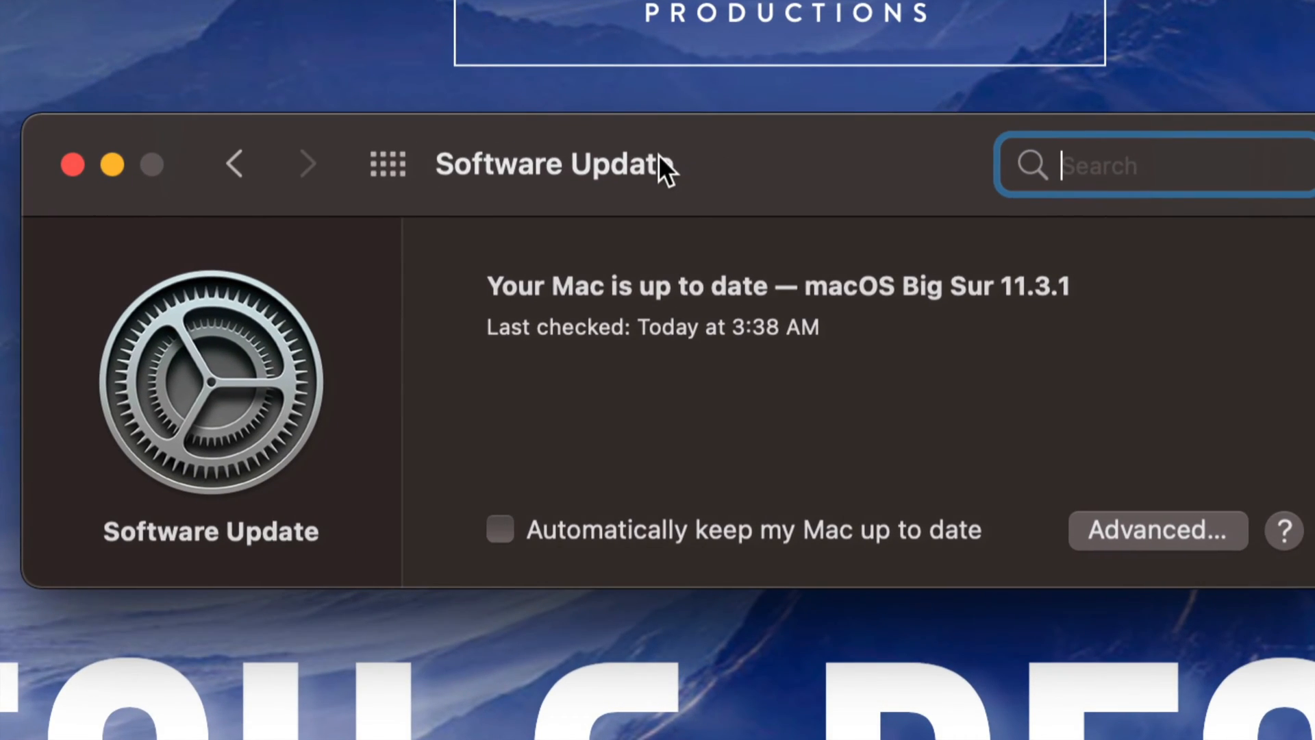
{"action": "mouse_move", "coordinate": [1094, 304]}
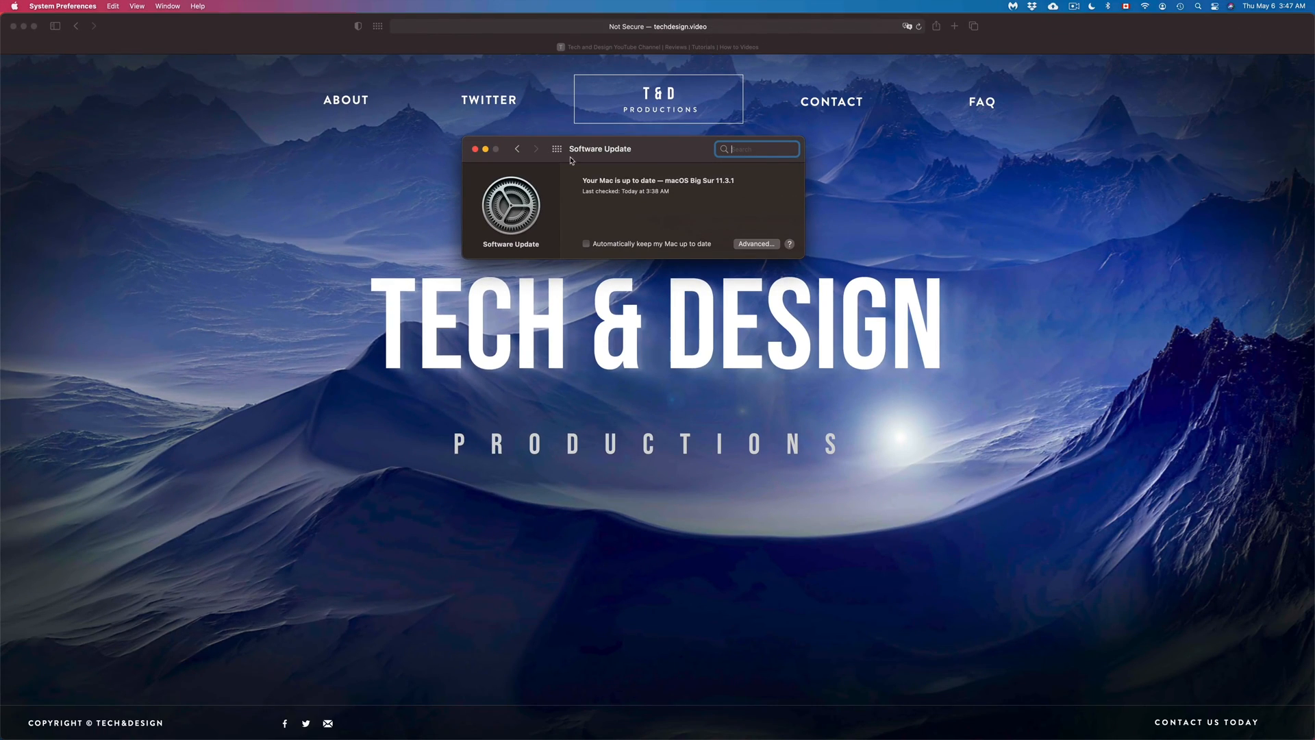
Step: Close the System Preferences window, leaving the Safari page showing
{"action": "left_click", "coordinate": [476, 148]}
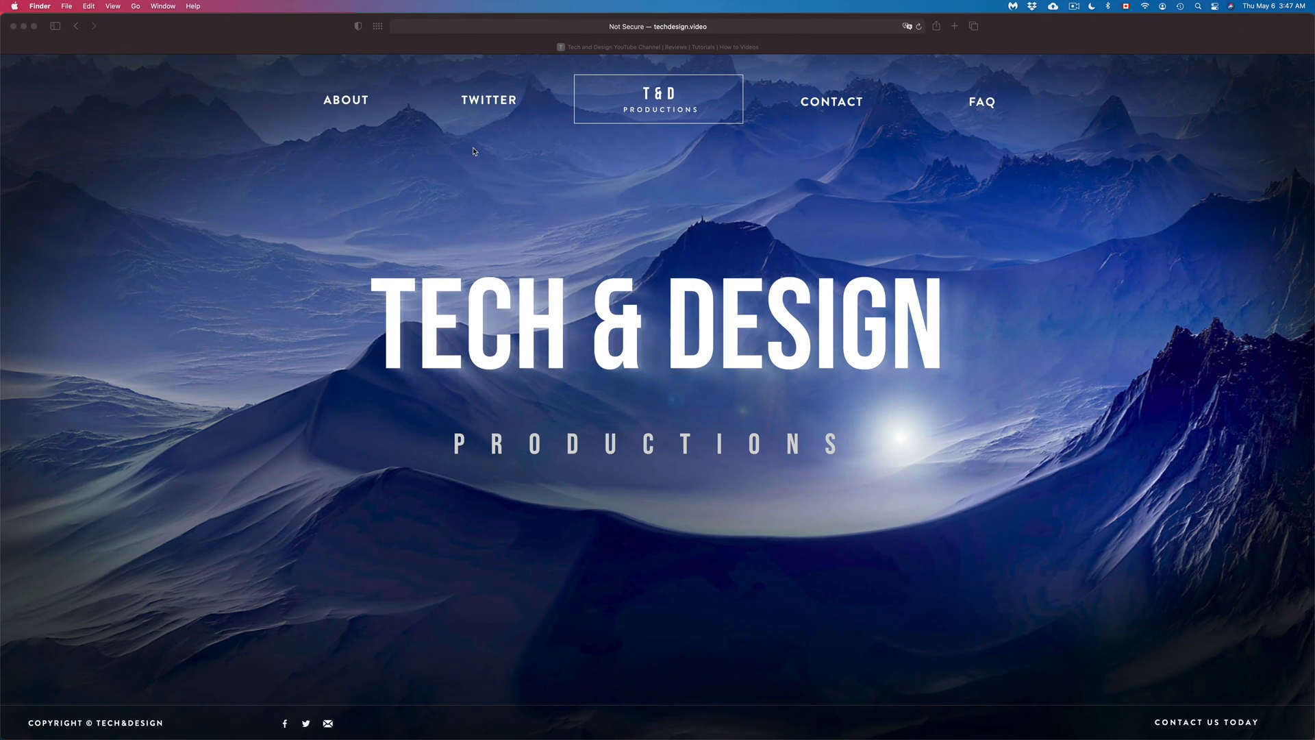